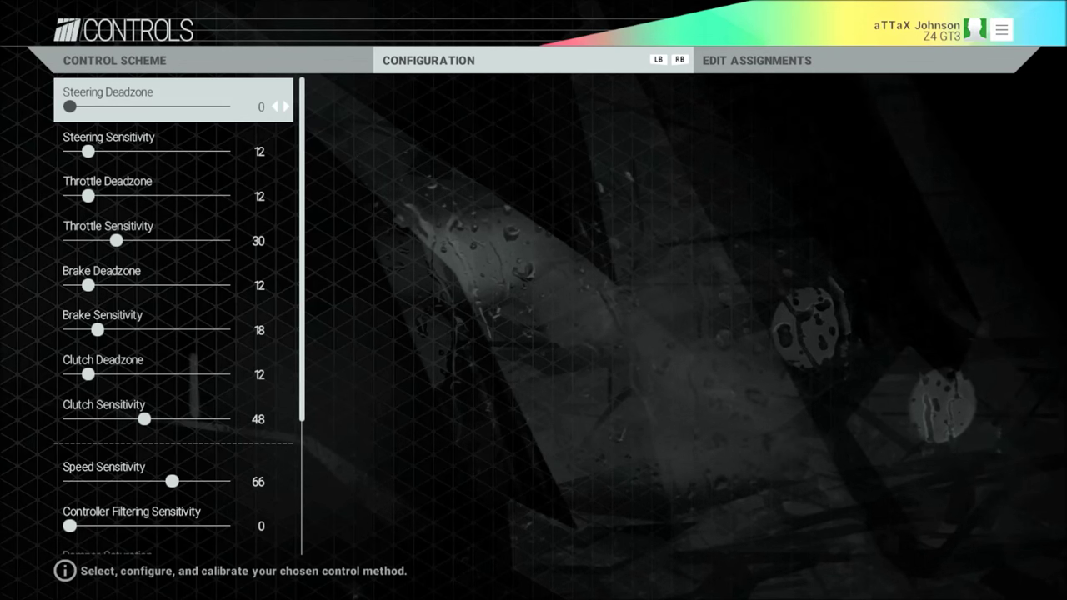
# Step: Step through the Formula A throttle, brake and speed sensitivity settings to Controller Filtering Sensitivity
pyautogui.press('down')
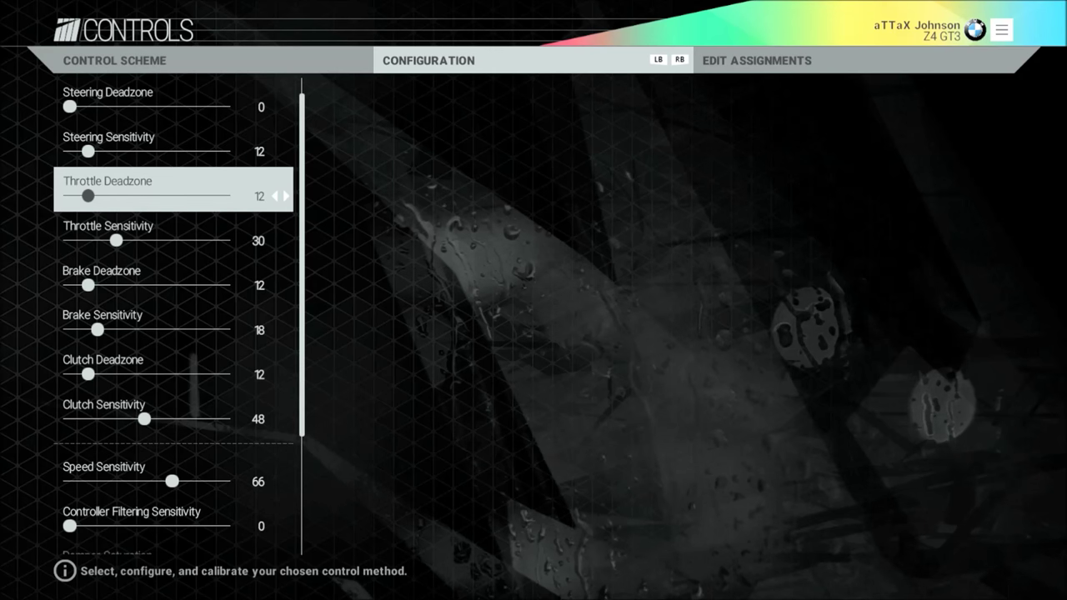
pyautogui.press('down')
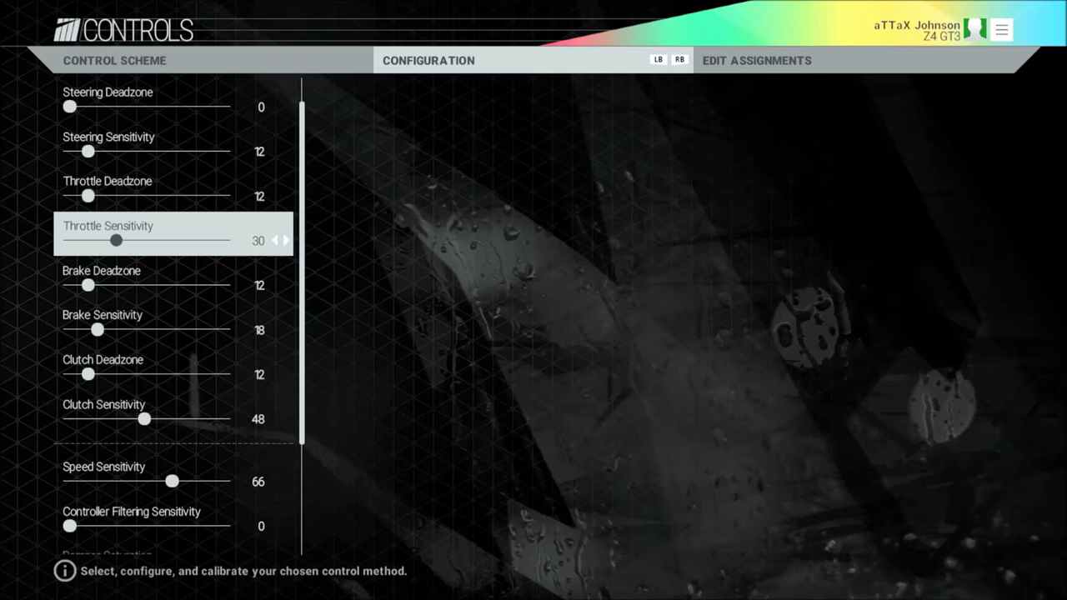
pyautogui.press('down')
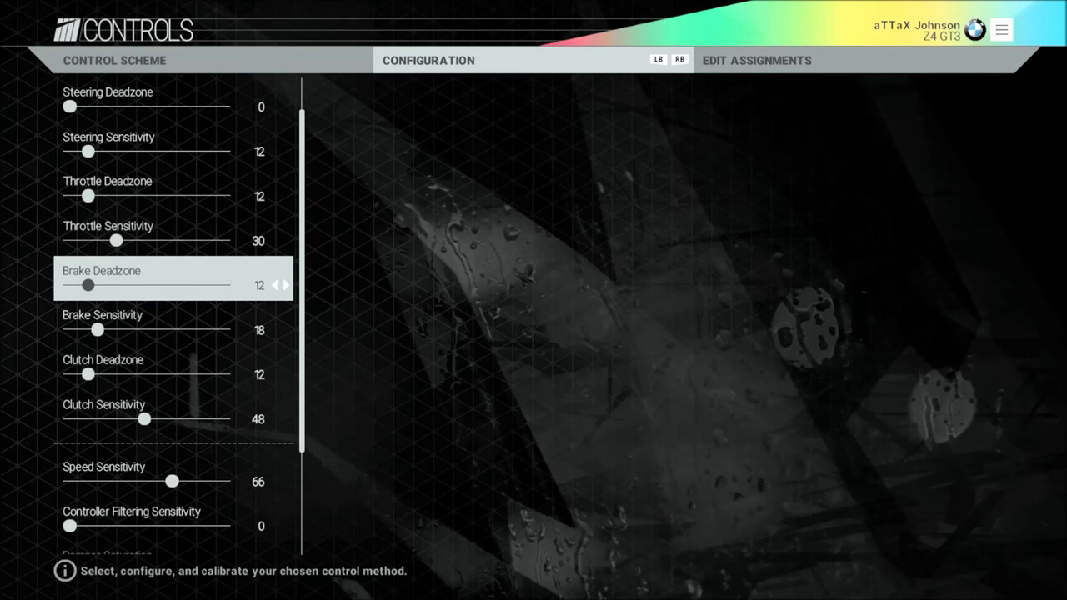
pyautogui.press('down')
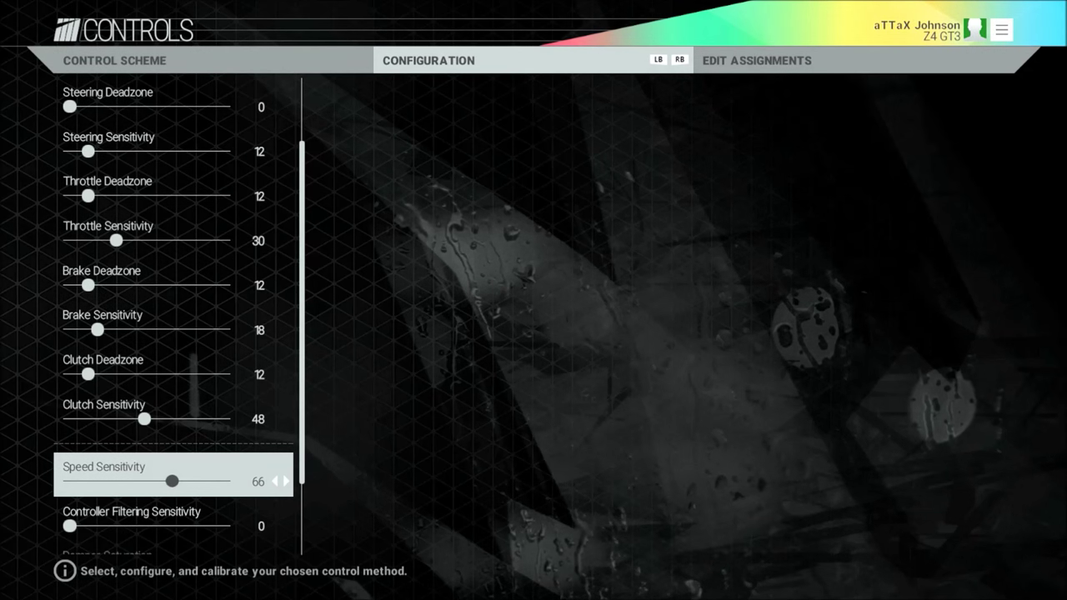
pyautogui.press('Down')
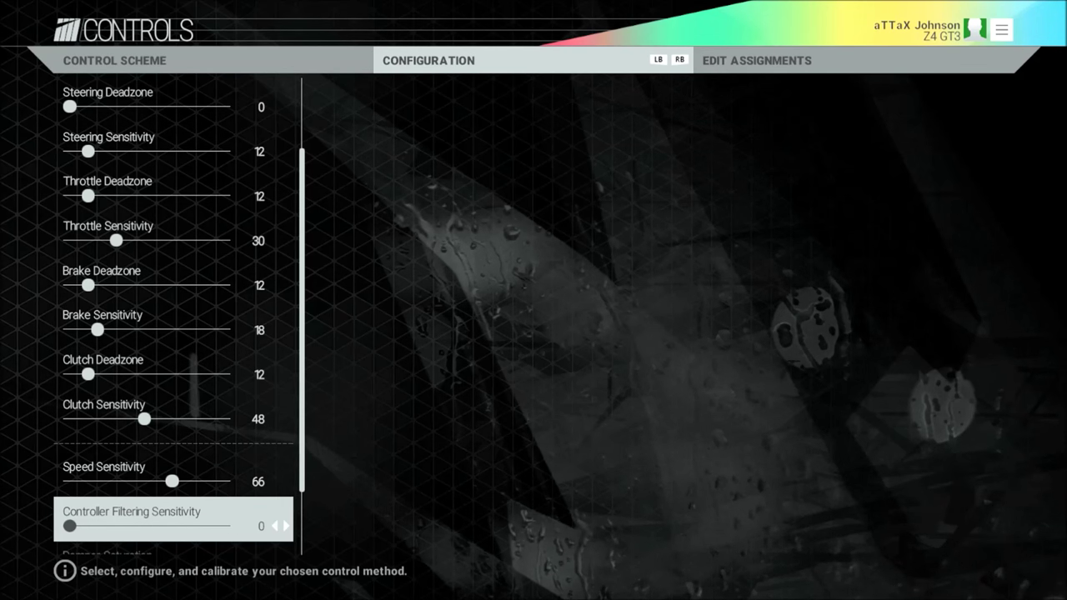
# Step: Scroll down to force feedback 76, soft steering dampening, visual wheel filtering and opposite lock help off
pyautogui.scroll(-3)
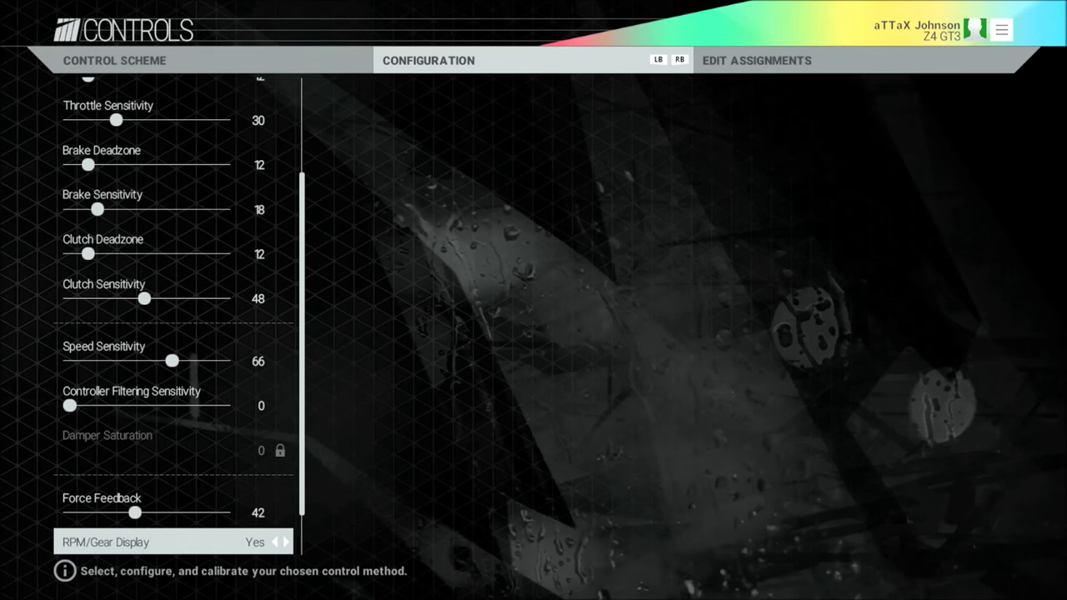
pyautogui.scroll(-3)
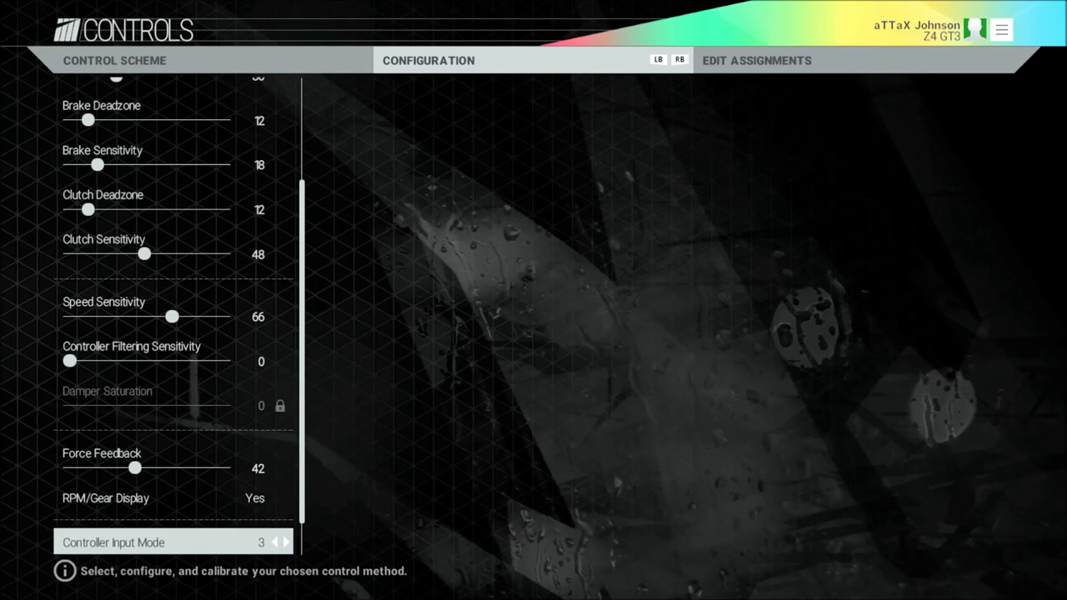
pyautogui.scroll(-3)
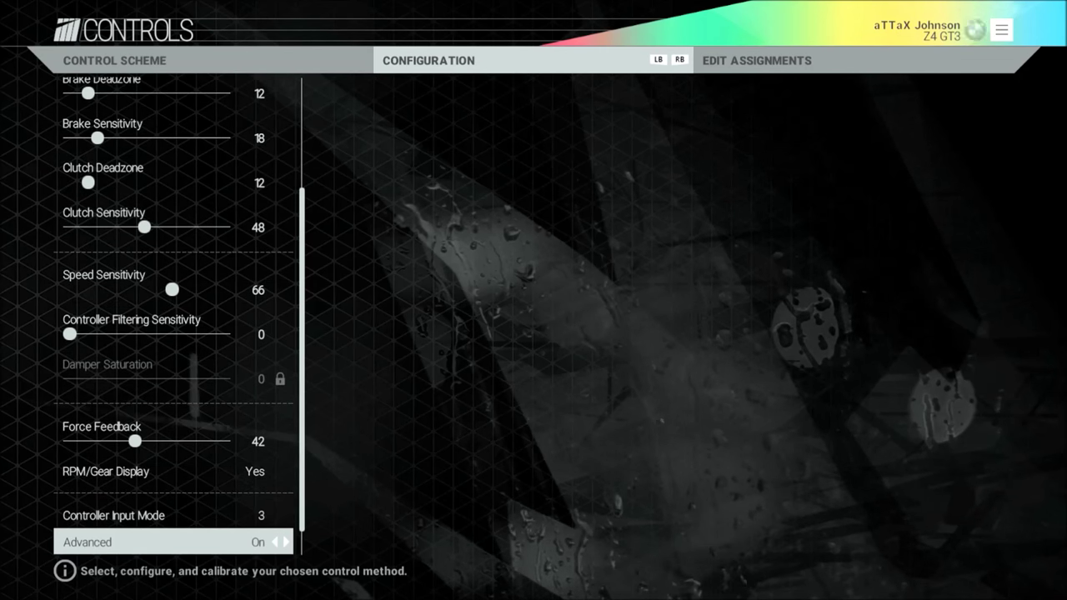
pyautogui.scroll(-3)
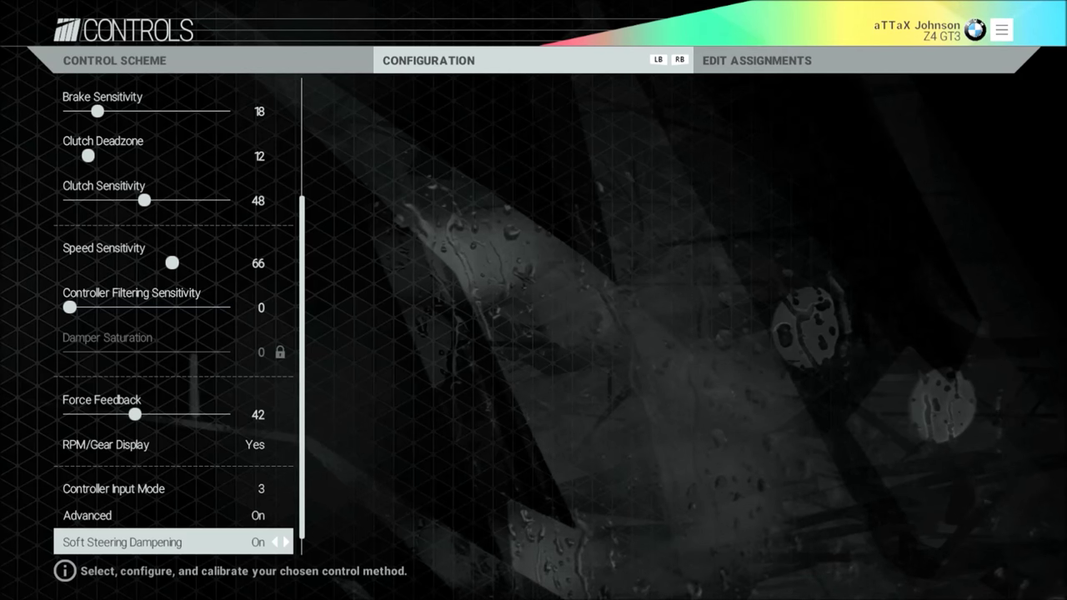
pyautogui.scroll(-3)
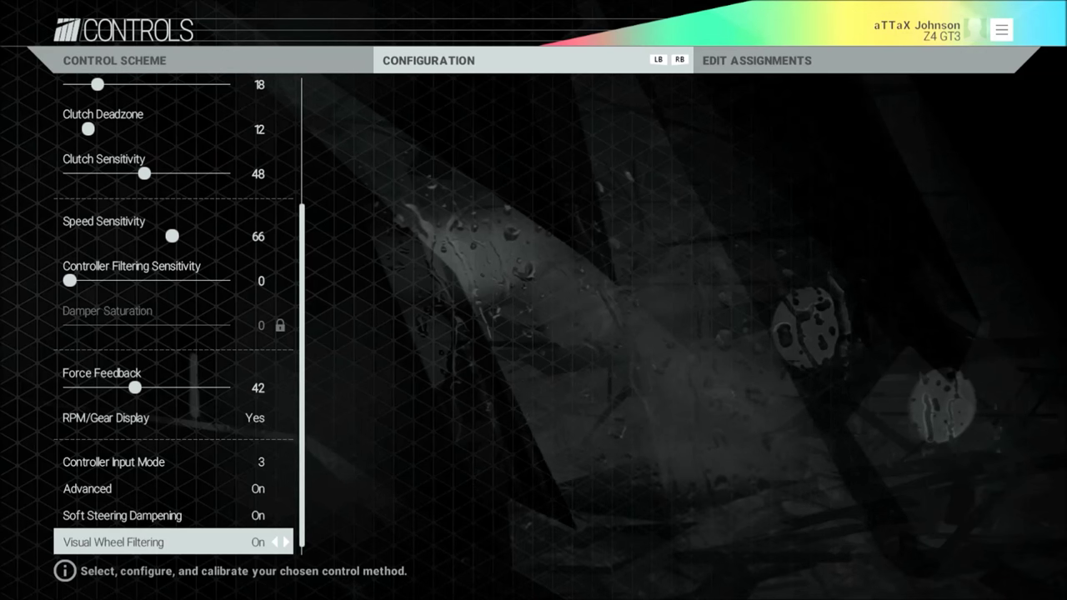
pyautogui.scroll(-3)
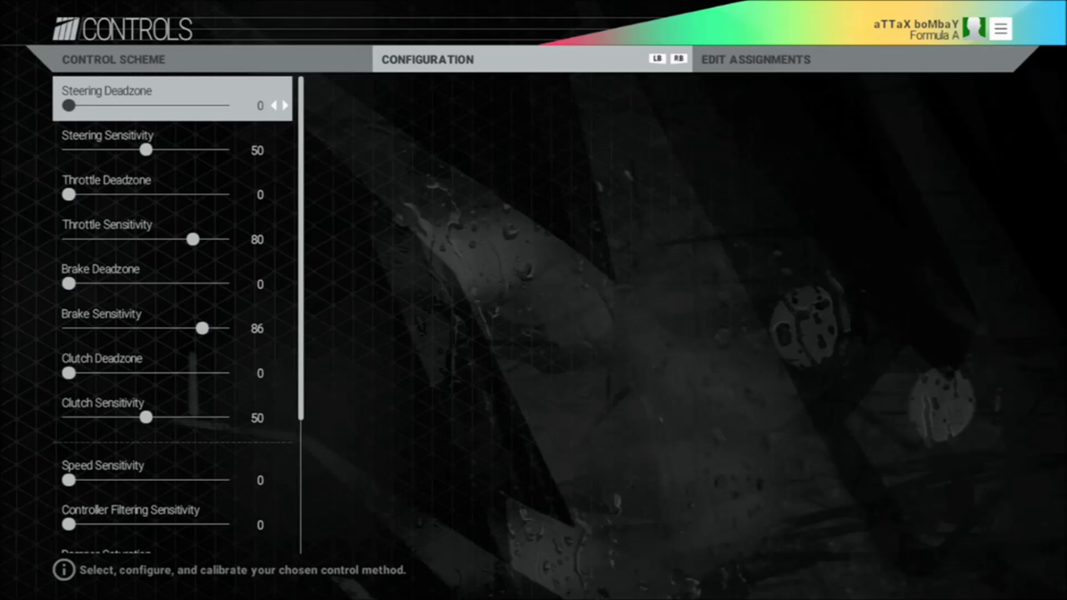
pyautogui.scroll(-3)
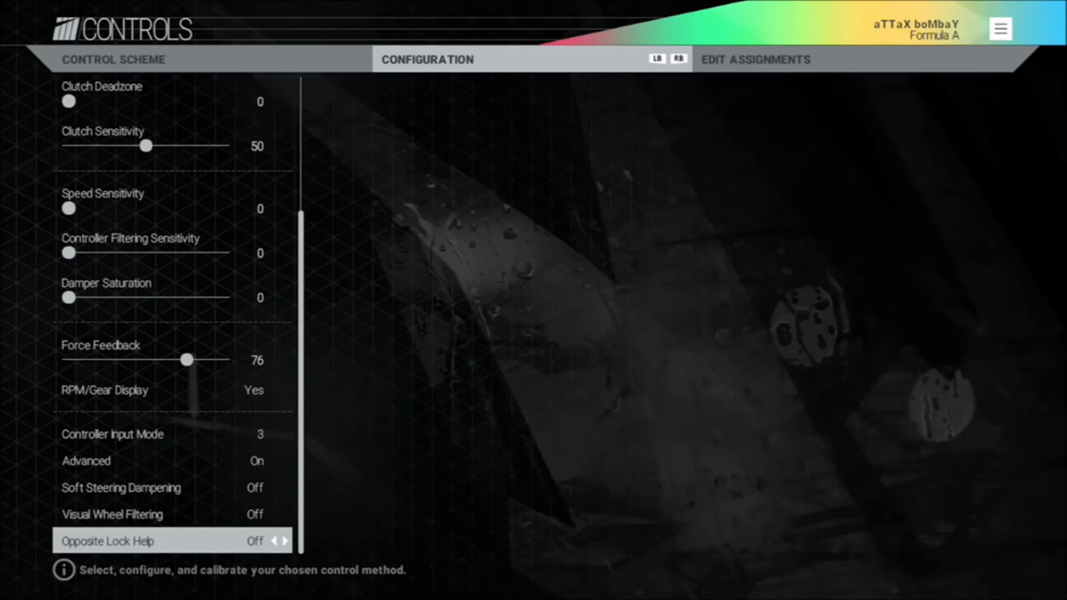